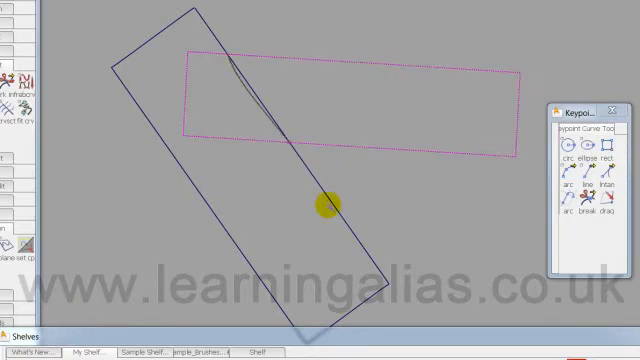
# Zoom in on where the dark curve meets the tilted tube outline
pyautogui.moveTo(327, 202); pyautogui.dragTo(447, 254)
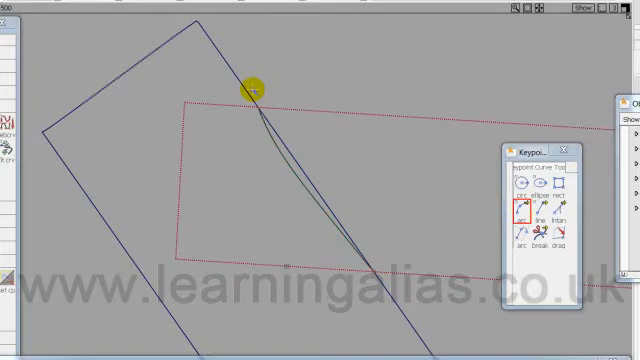
pyautogui.moveTo(290, 183)
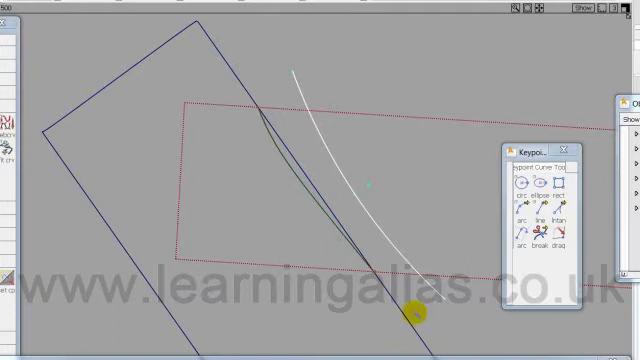
pyautogui.moveTo(415, 106)
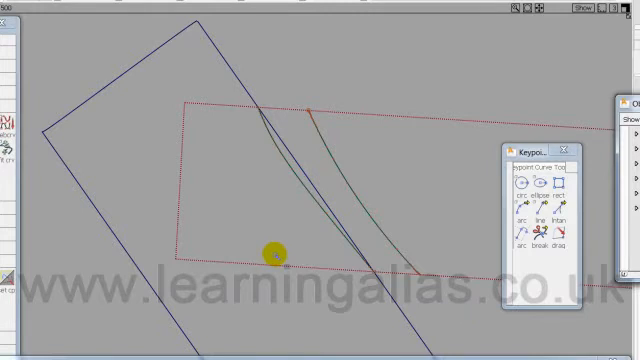
pyautogui.moveTo(370, 205)
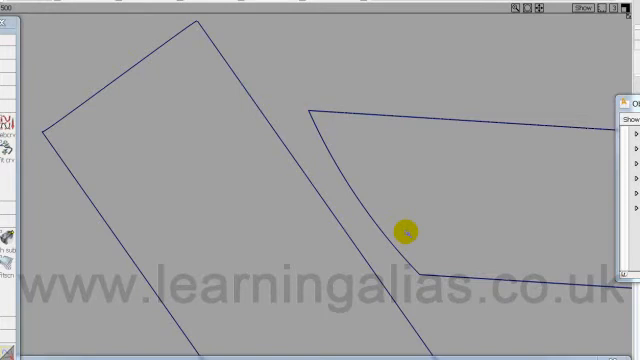
# Trim the plane along the new curve, keeping the right-hand portion
pyautogui.press('b')
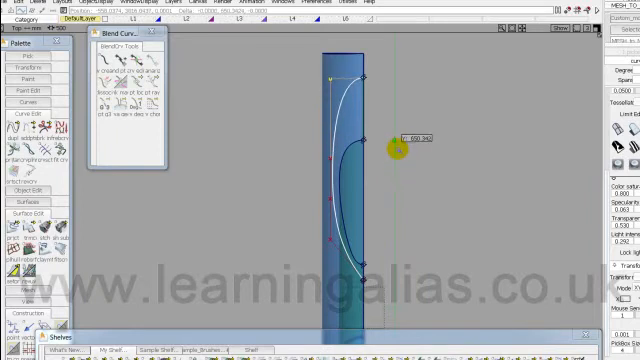
# Drag the footprint curve's end points down the tube edge, snapping the lower end
pyautogui.moveTo(395, 150); pyautogui.dragTo(320, 245)
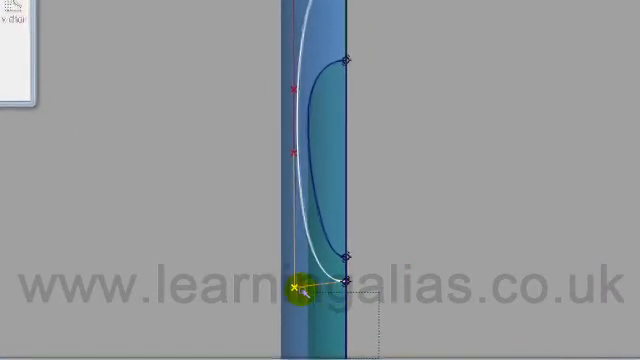
pyautogui.moveTo(295, 290); pyautogui.dragTo(365, 275)
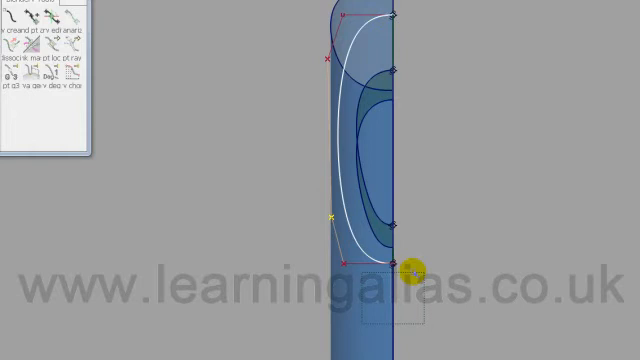
# Turn on the curvature comb display for the blend curve from the marking menu
pyautogui.rightClick(412, 265)
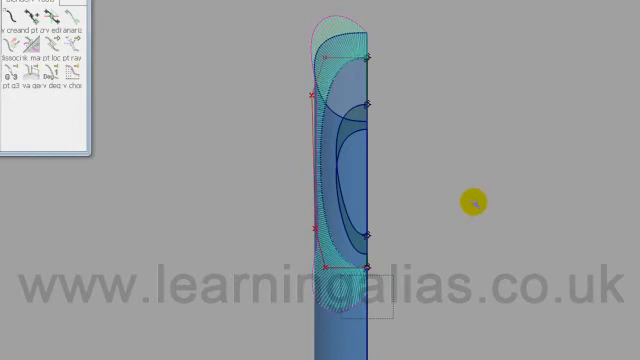
pyautogui.moveTo(495, 172)
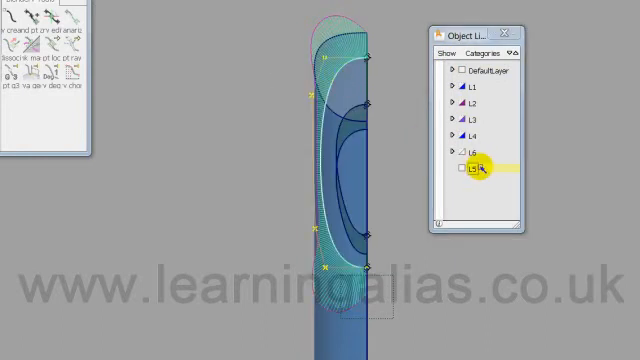
# Right-click layer L5 in the Object Lister to show its options
pyautogui.rightClick(478, 171)
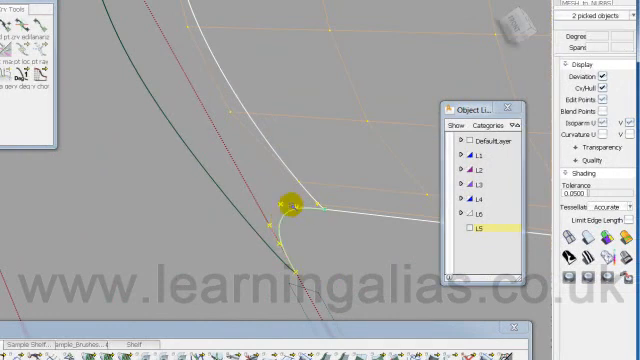
# Zoom in on the tangent blend between the white and dark green curves
pyautogui.moveTo(288, 205); pyautogui.dragTo(330, 270)
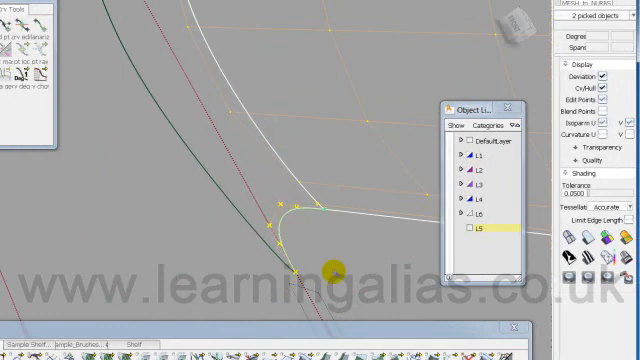